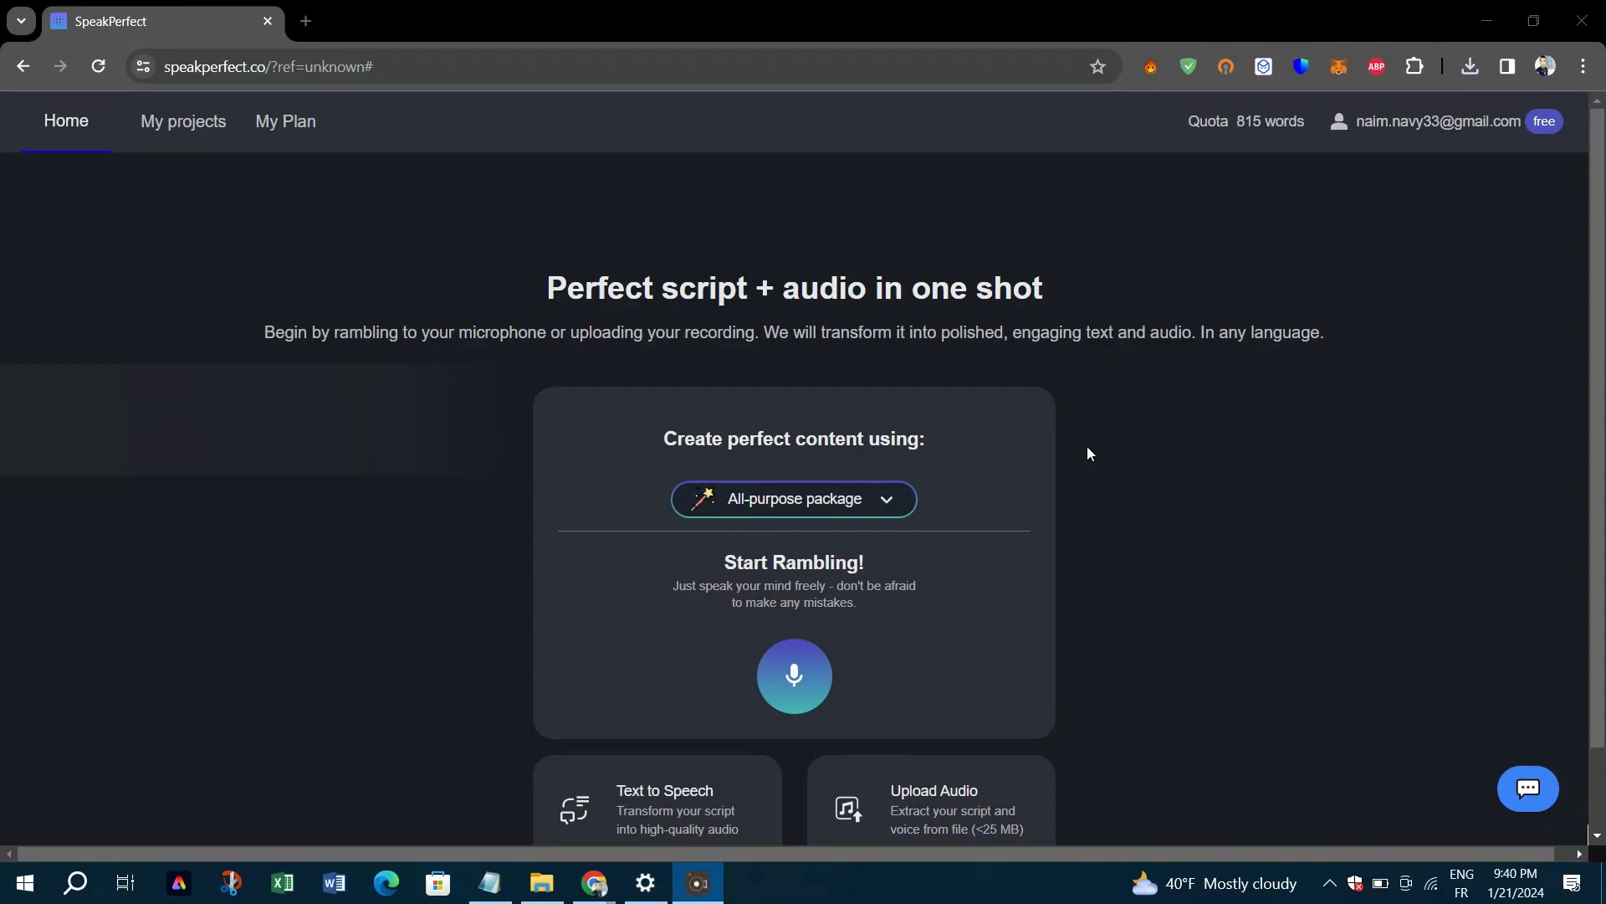
Step: Upload the audio recording and get its transcript, rewritten script and 1:34 cleaned track
{"action": "scroll", "scroll_direction": "down", "scroll_amount": 3}
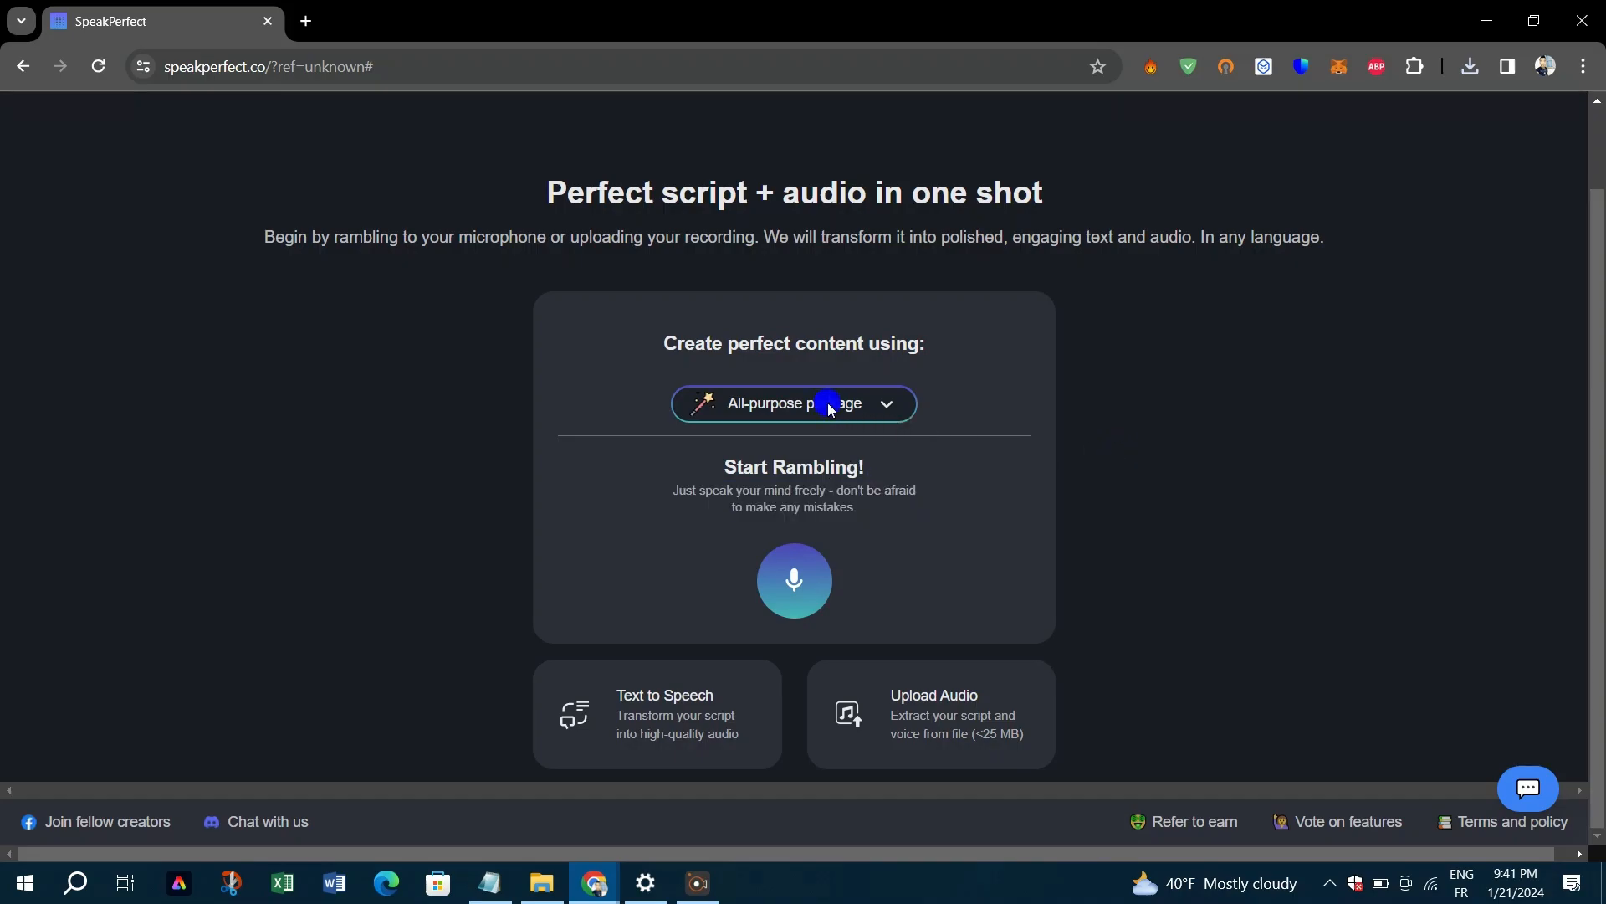
{"action": "left_click", "coordinate": [794, 404]}
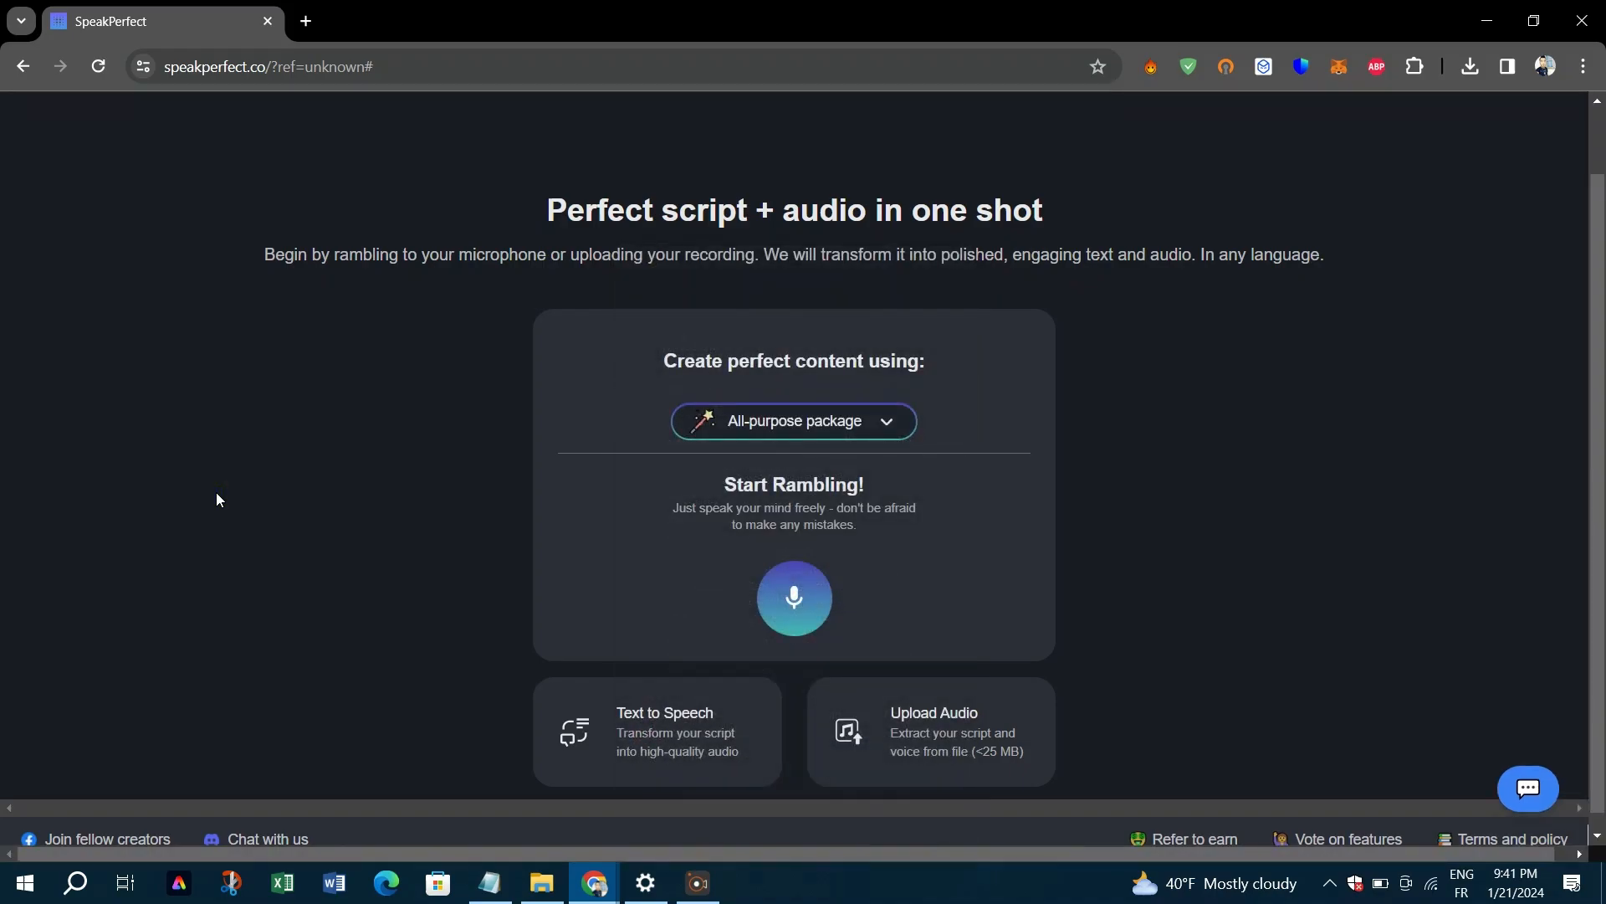
{"action": "mouse_move", "coordinate": [262, 435]}
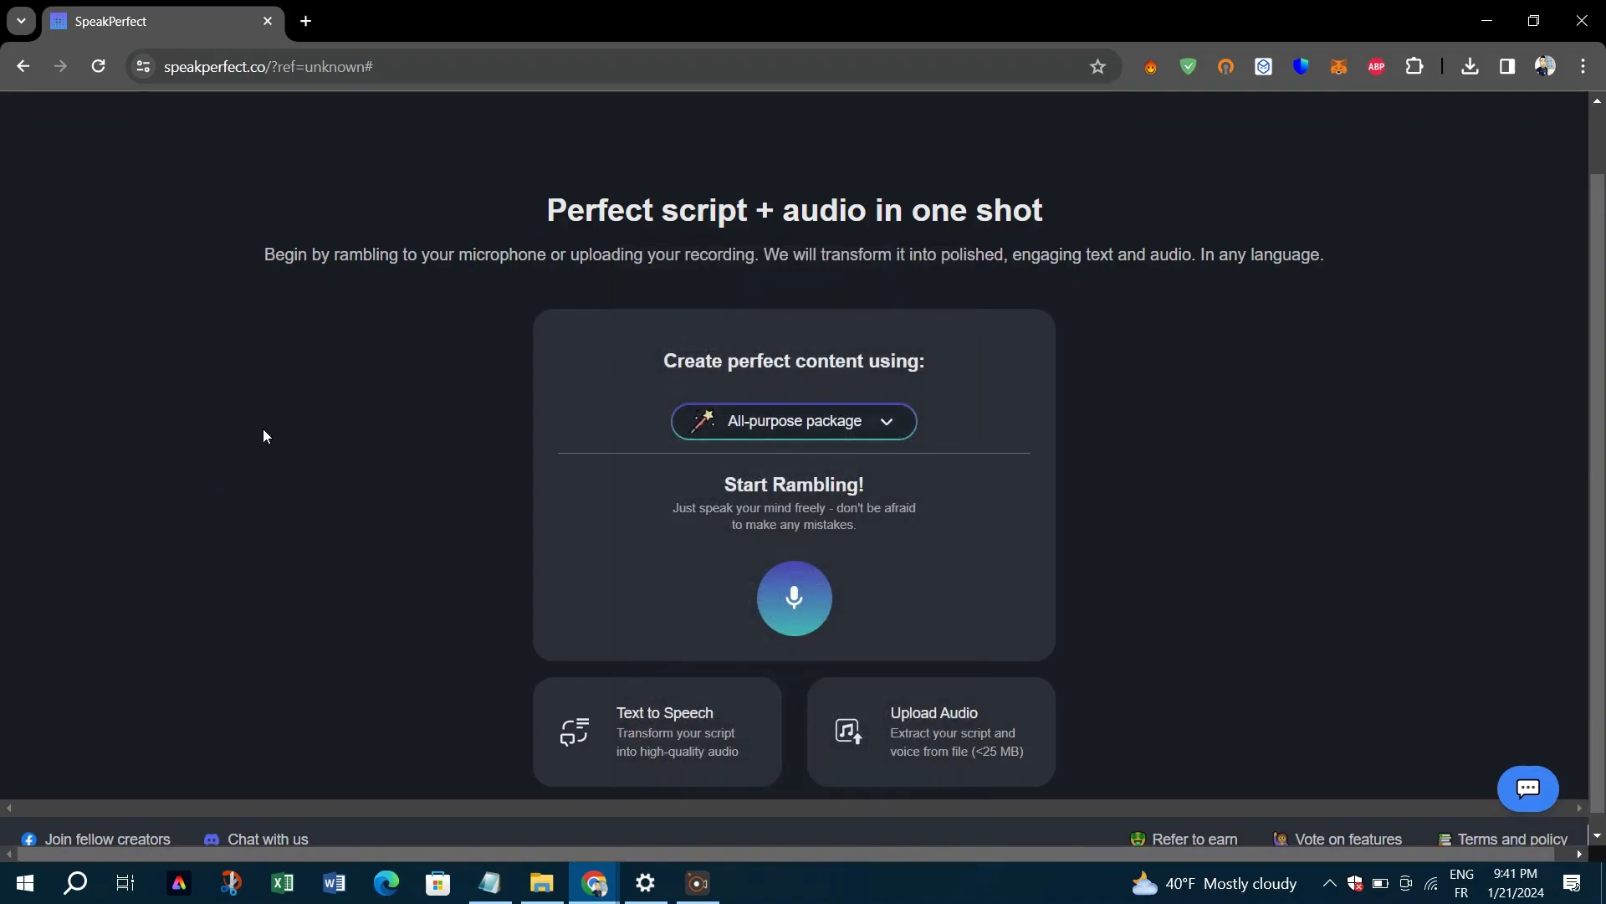
{"action": "mouse_move", "coordinate": [312, 664]}
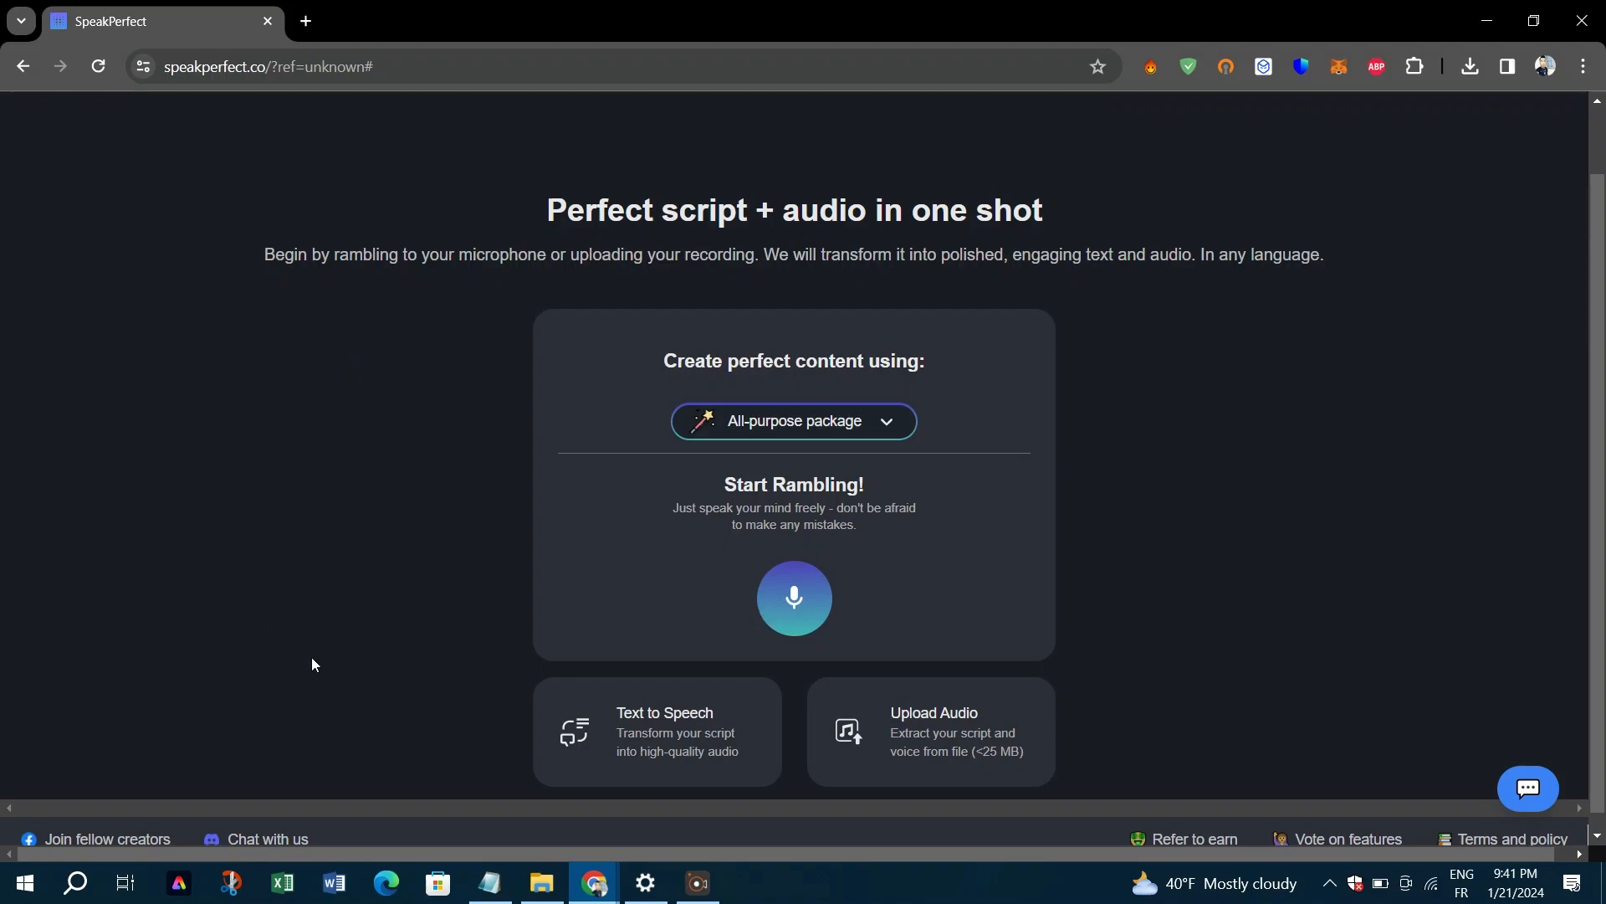
{"action": "mouse_move", "coordinate": [695, 524]}
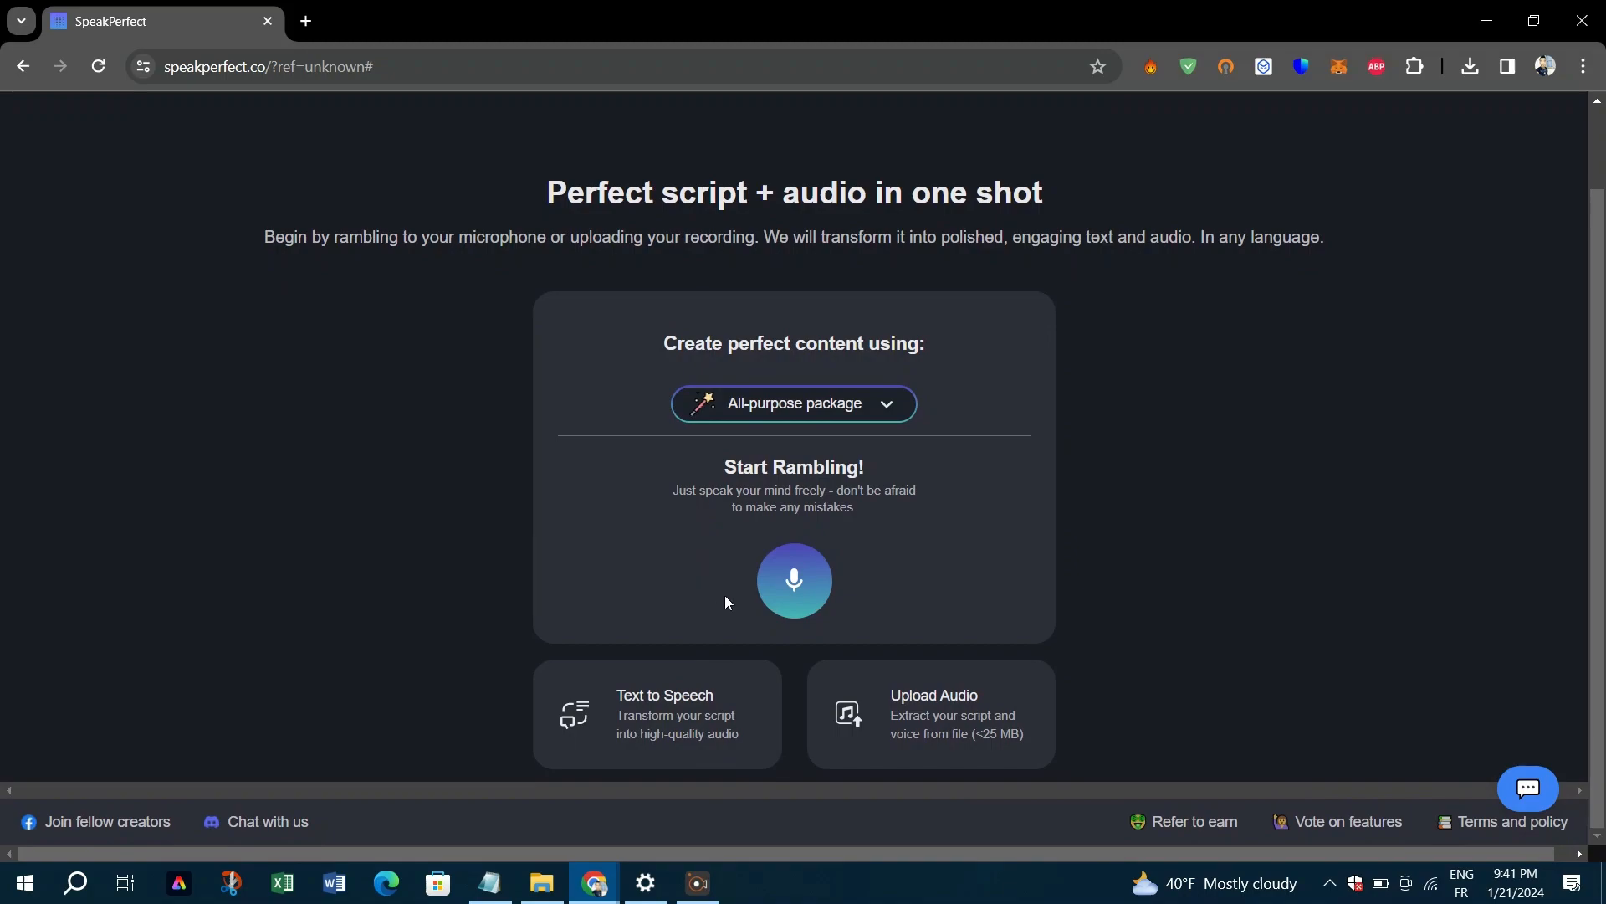
{"action": "mouse_move", "coordinate": [879, 699]}
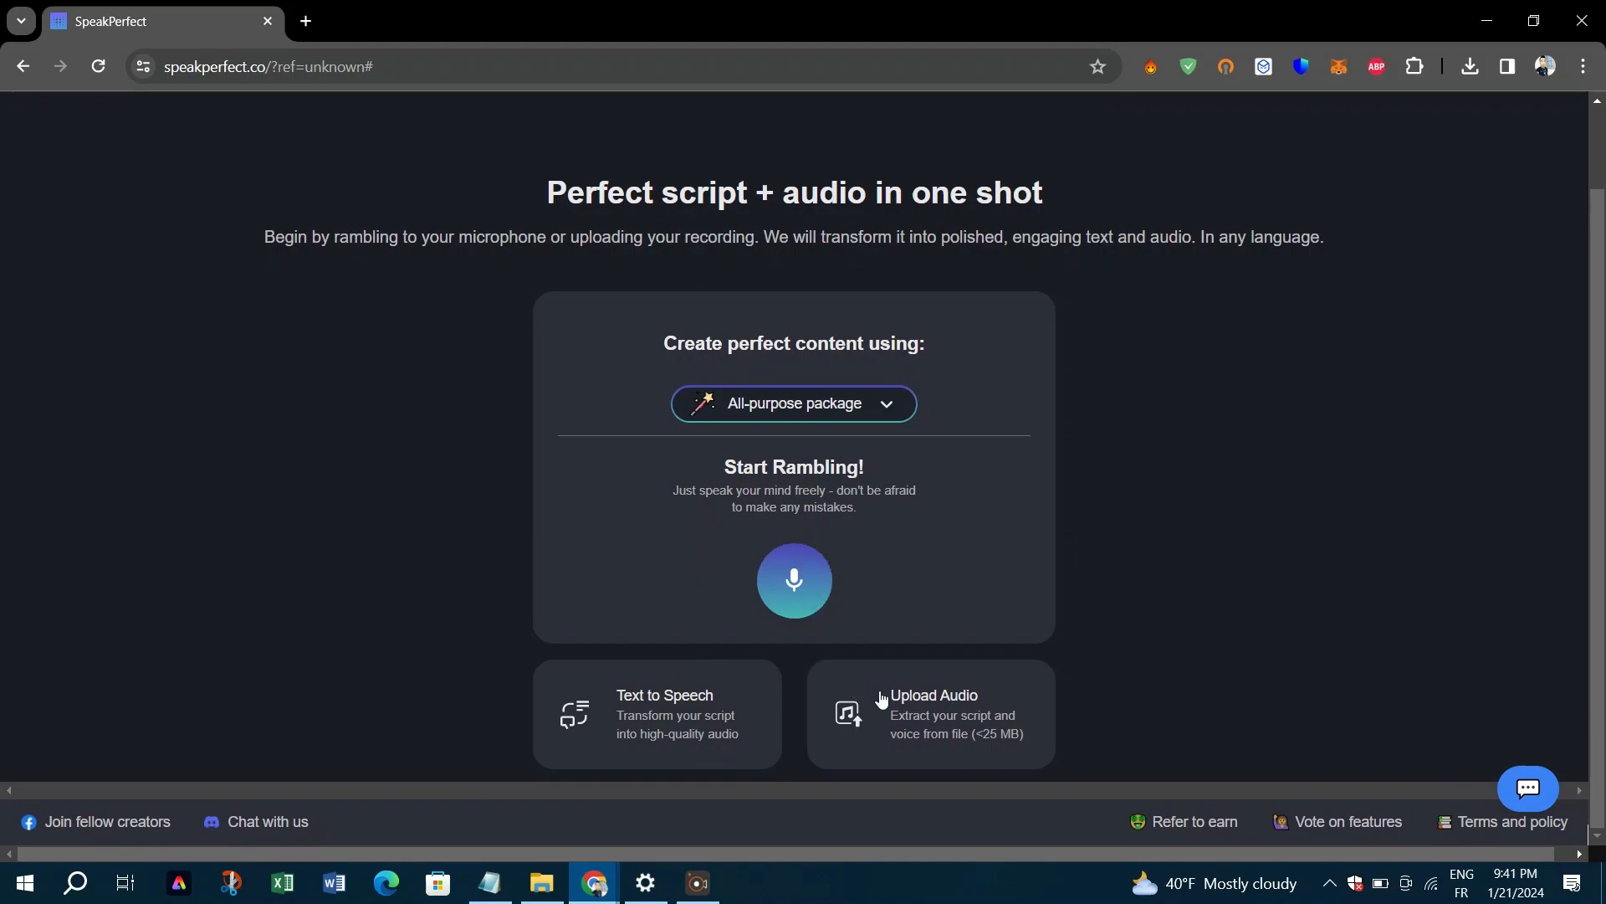
{"action": "mouse_move", "coordinate": [900, 717]}
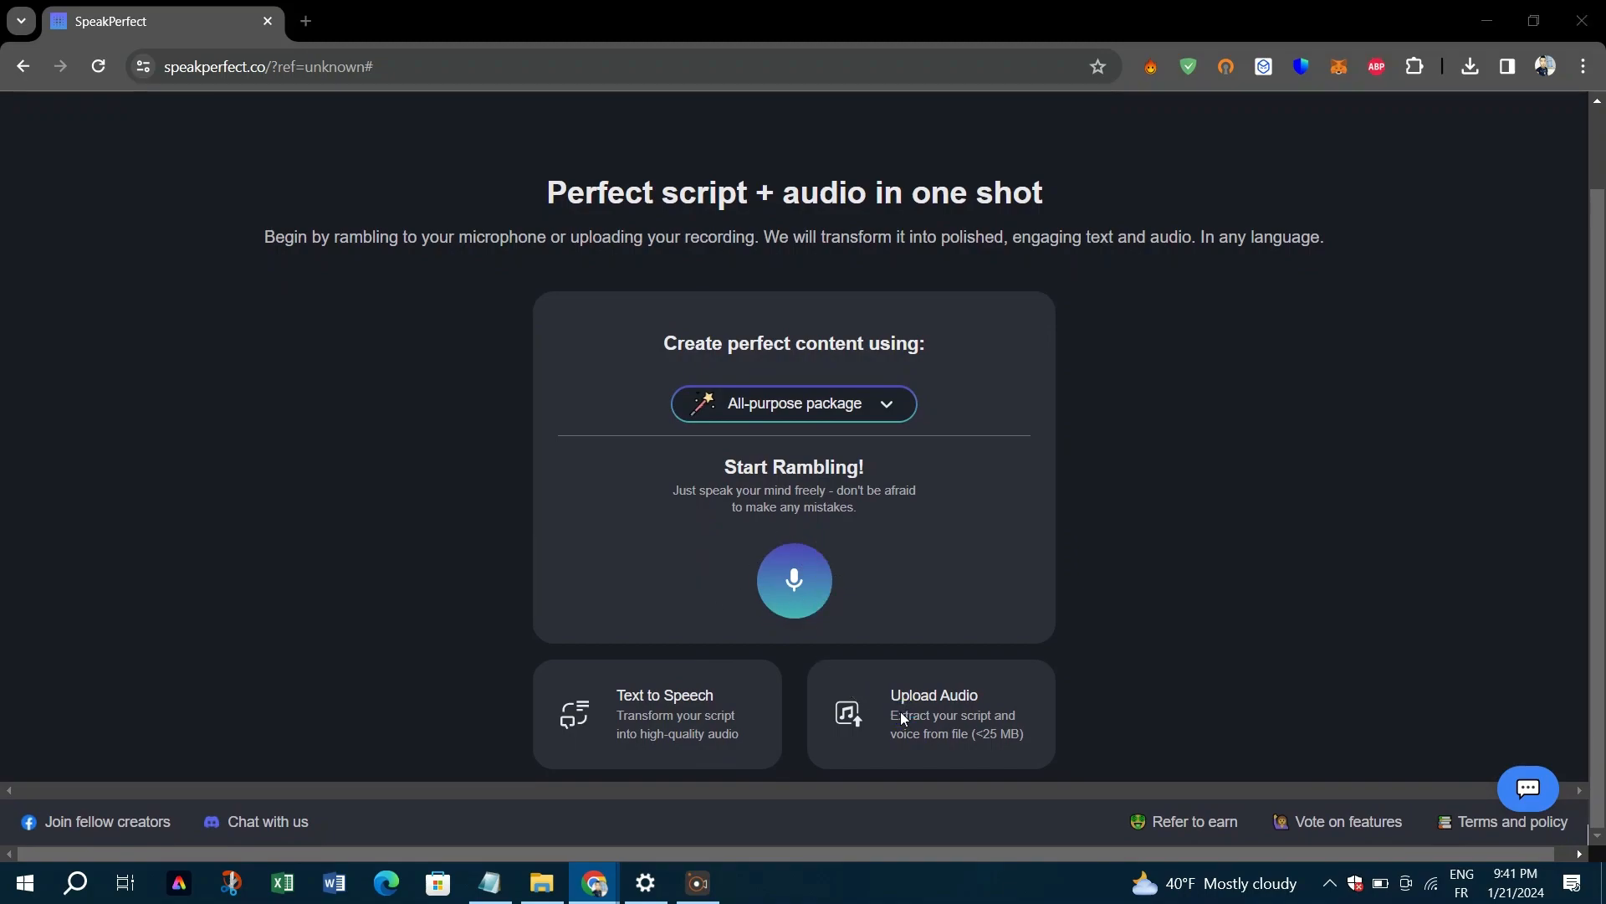
{"action": "left_click", "coordinate": [931, 713]}
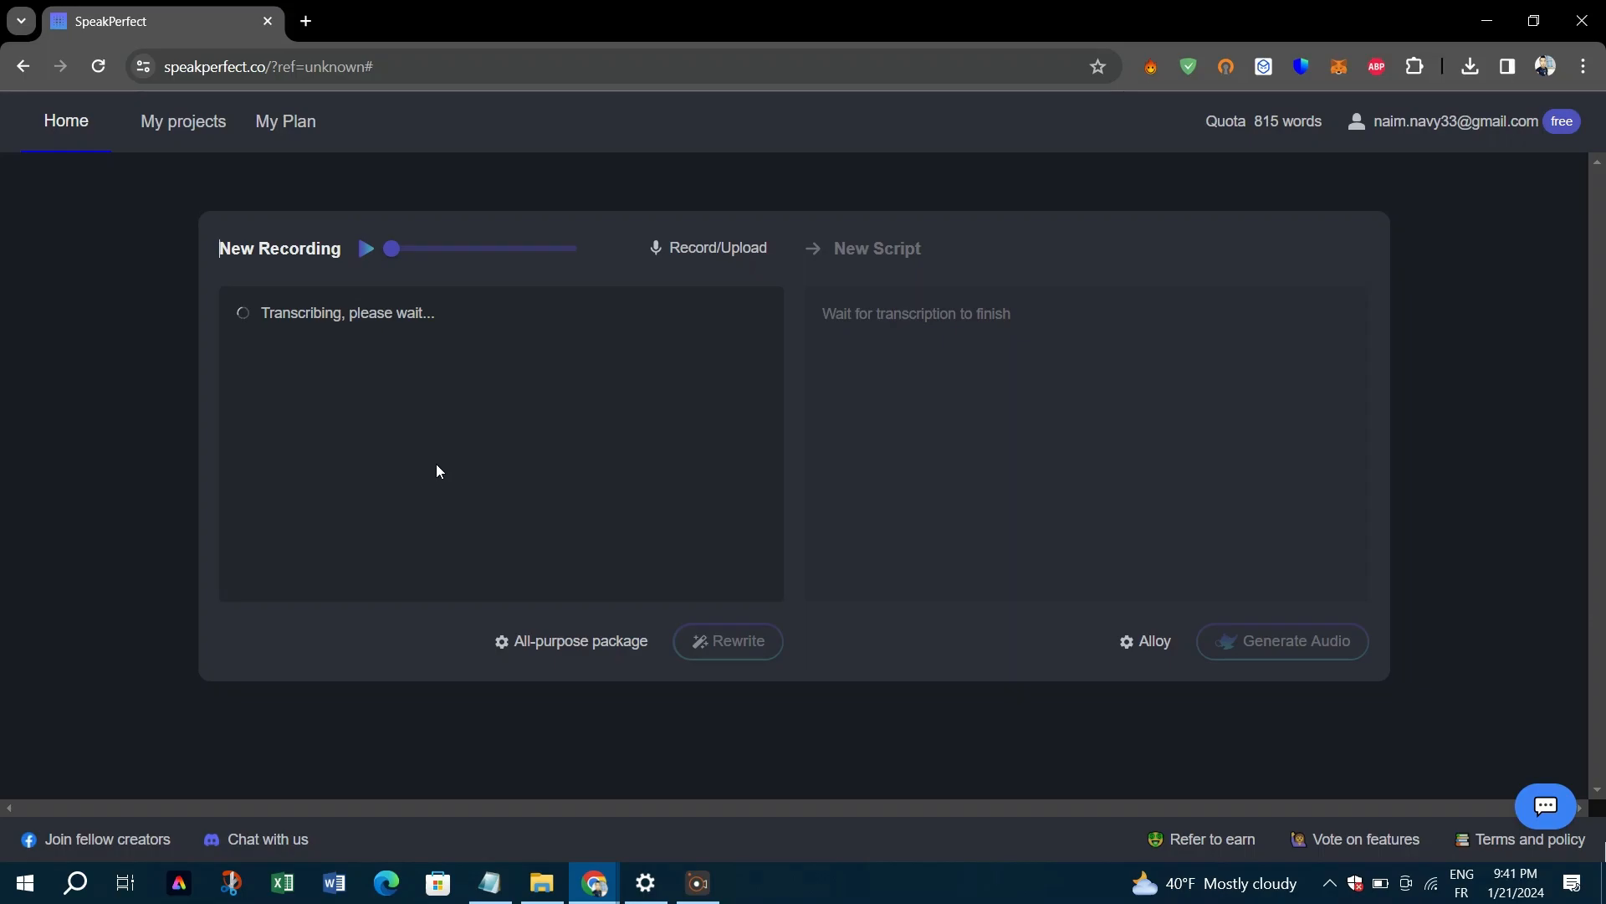
{"action": "mouse_move", "coordinate": [1096, 727]}
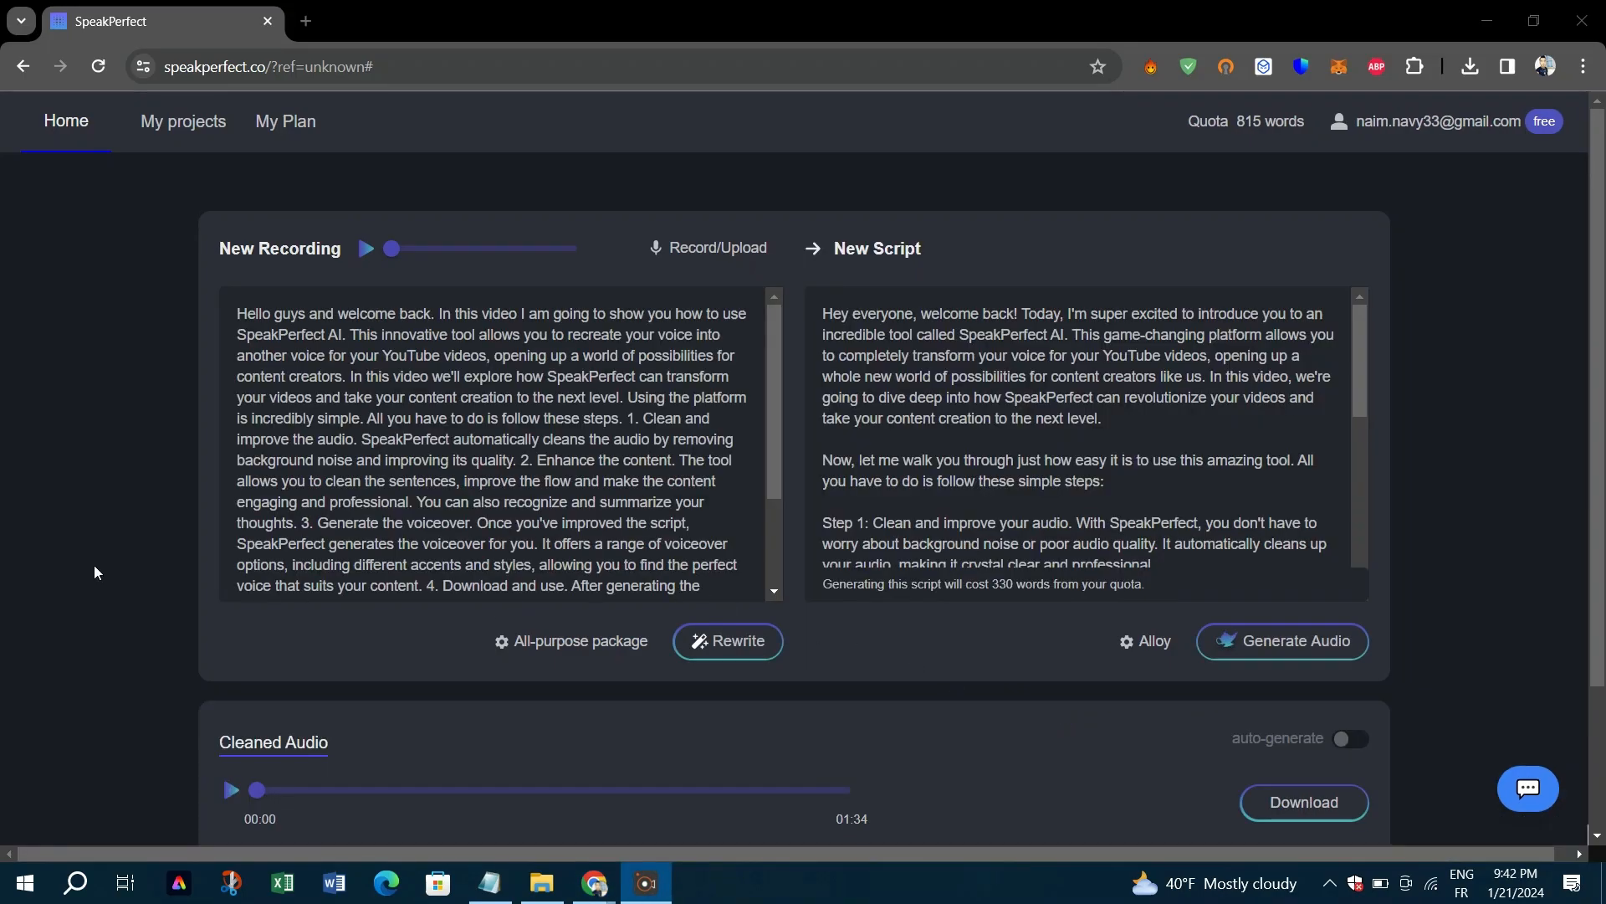
{"action": "left_click_drag", "start_coordinate": [237, 314], "coordinate": [676, 418]}
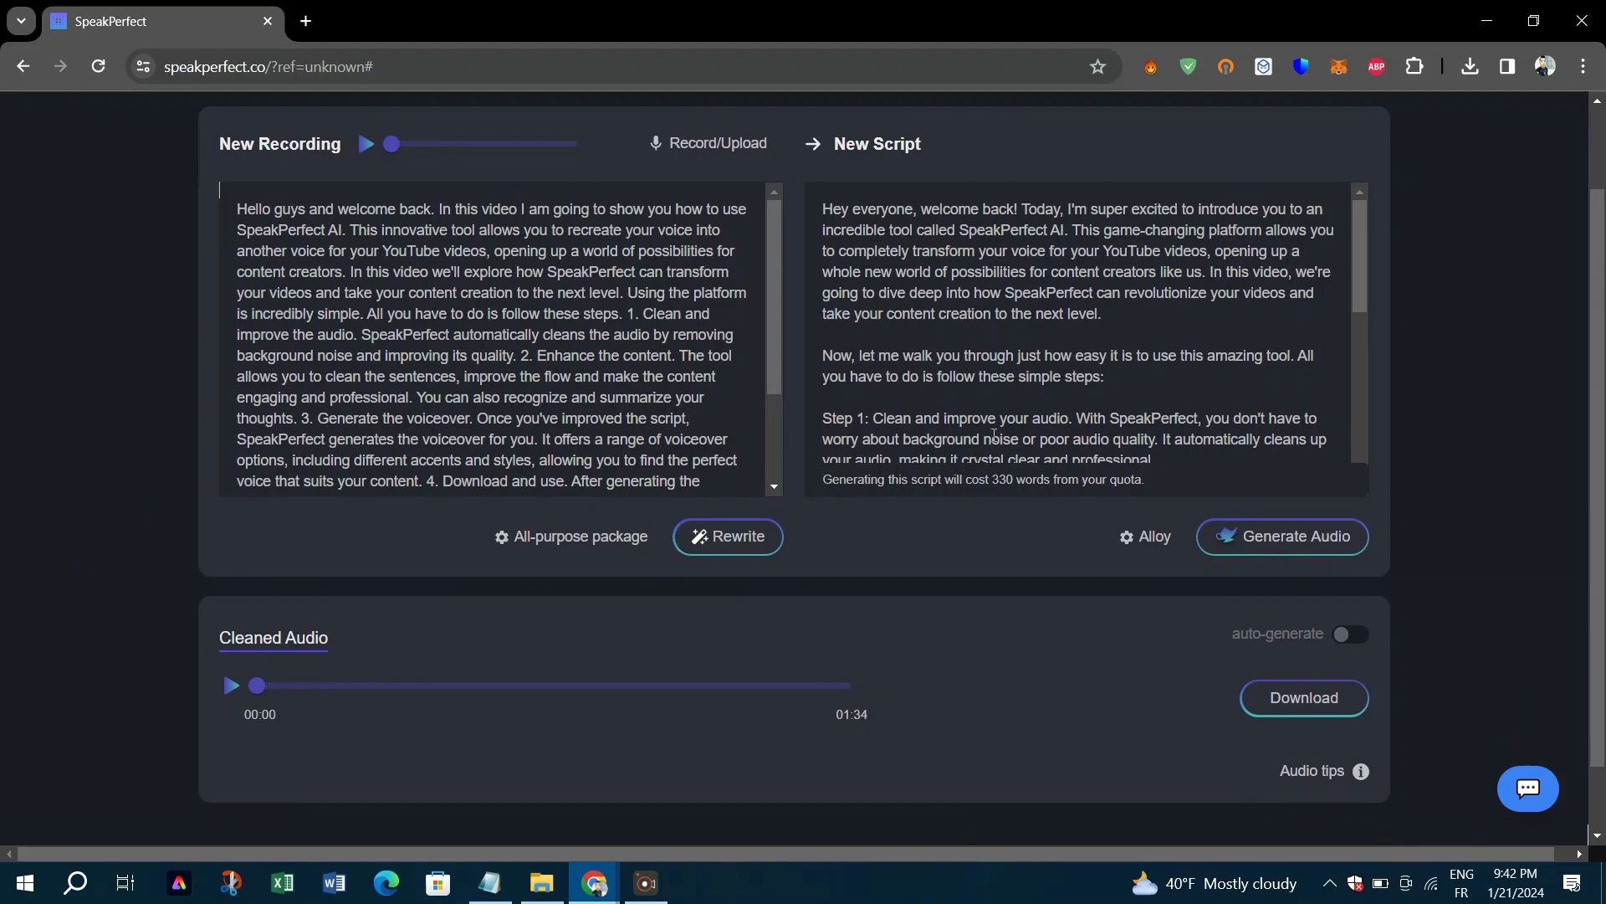
Step: Generate the 2:05 Perfected Audio voiceover from the rewritten script
{"action": "left_click", "coordinate": [1278, 541]}
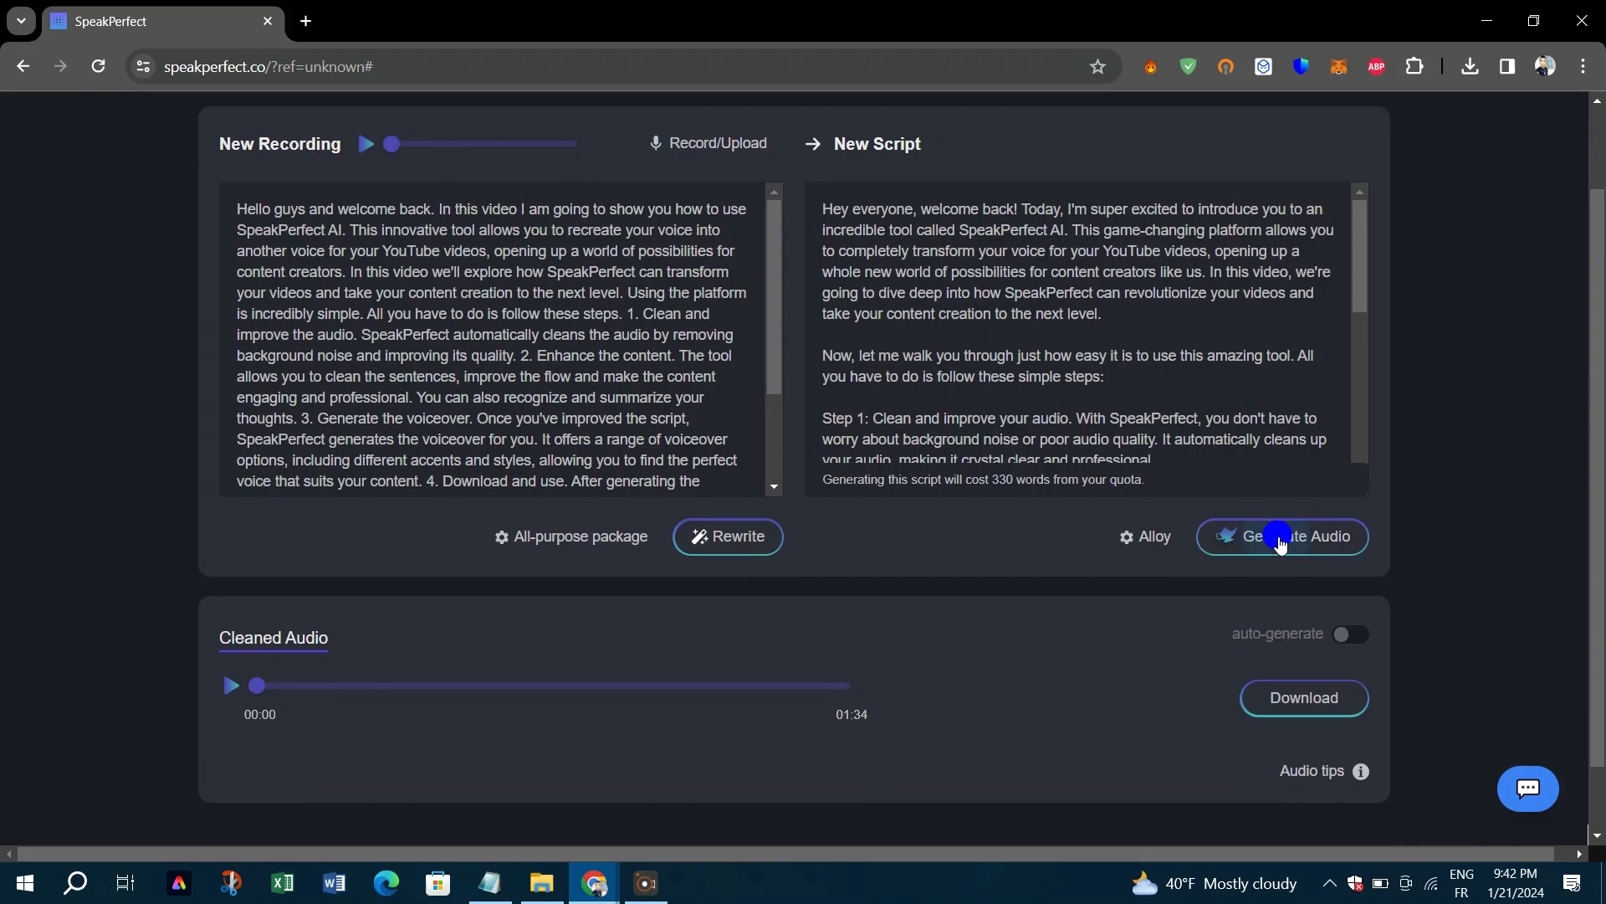
{"action": "left_click", "coordinate": [1280, 536]}
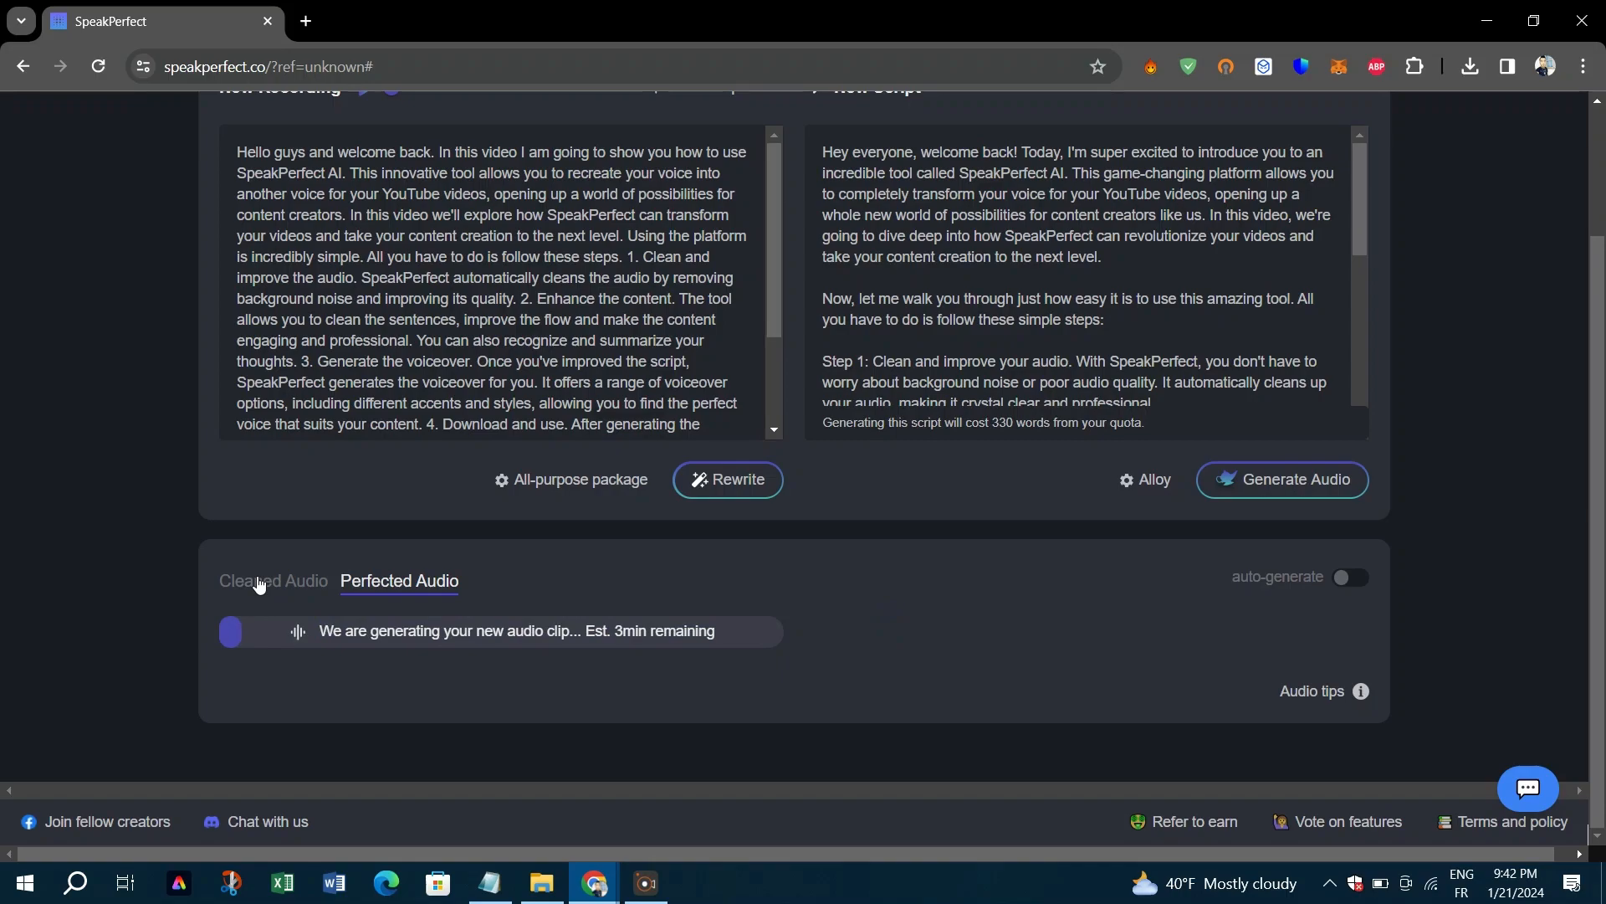
{"action": "left_click", "coordinate": [273, 581]}
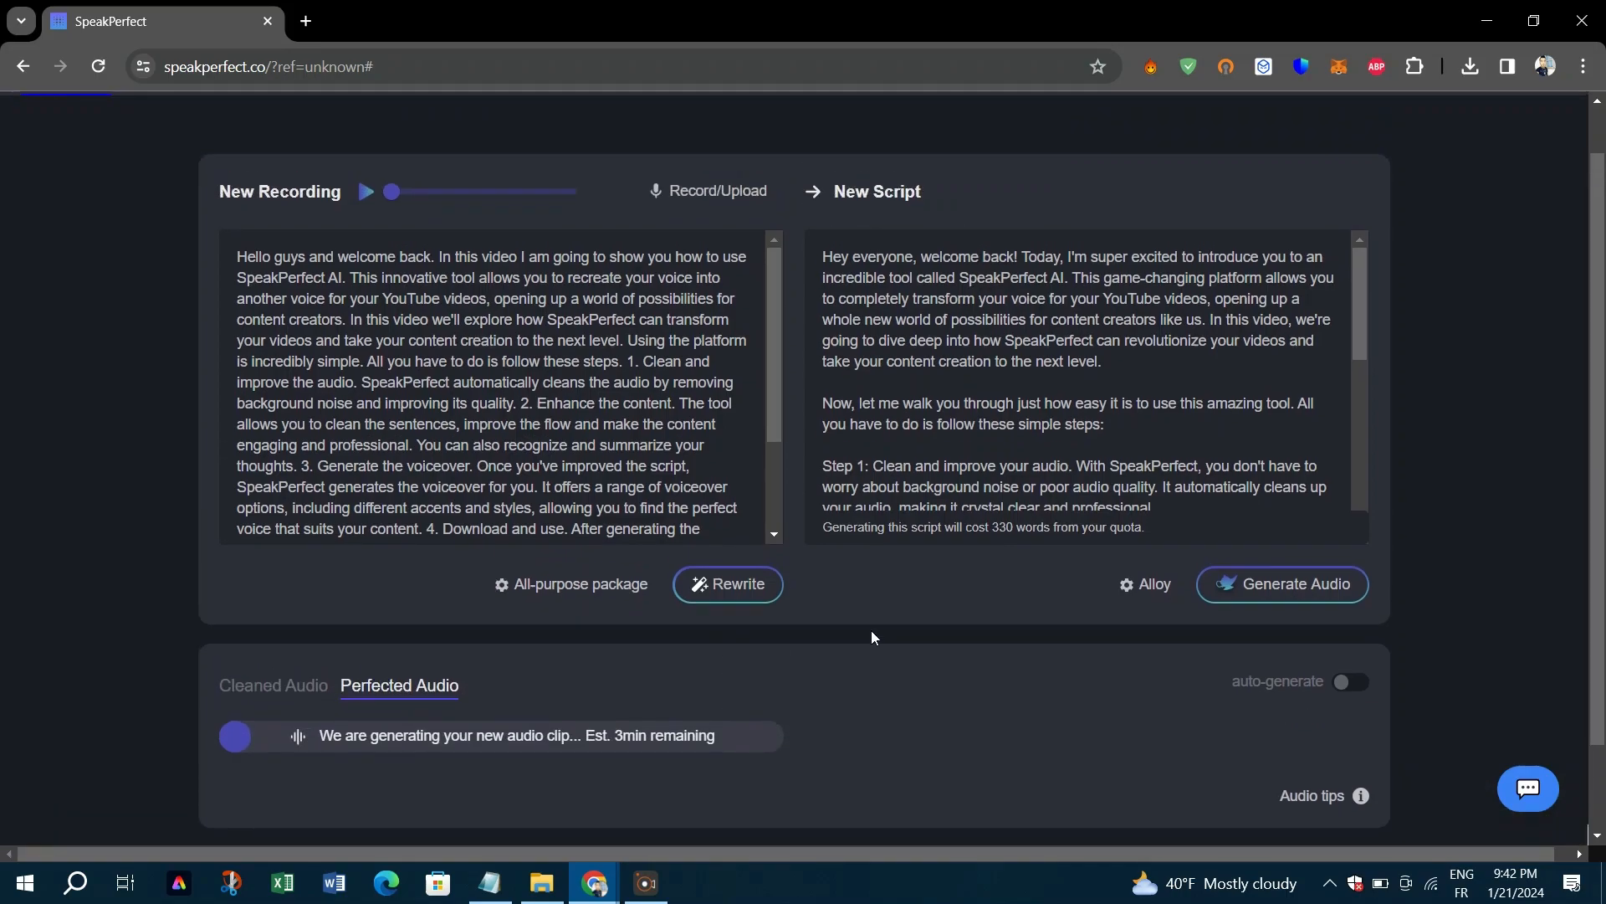
{"action": "scroll", "scroll_direction": "down", "scroll_amount": 3}
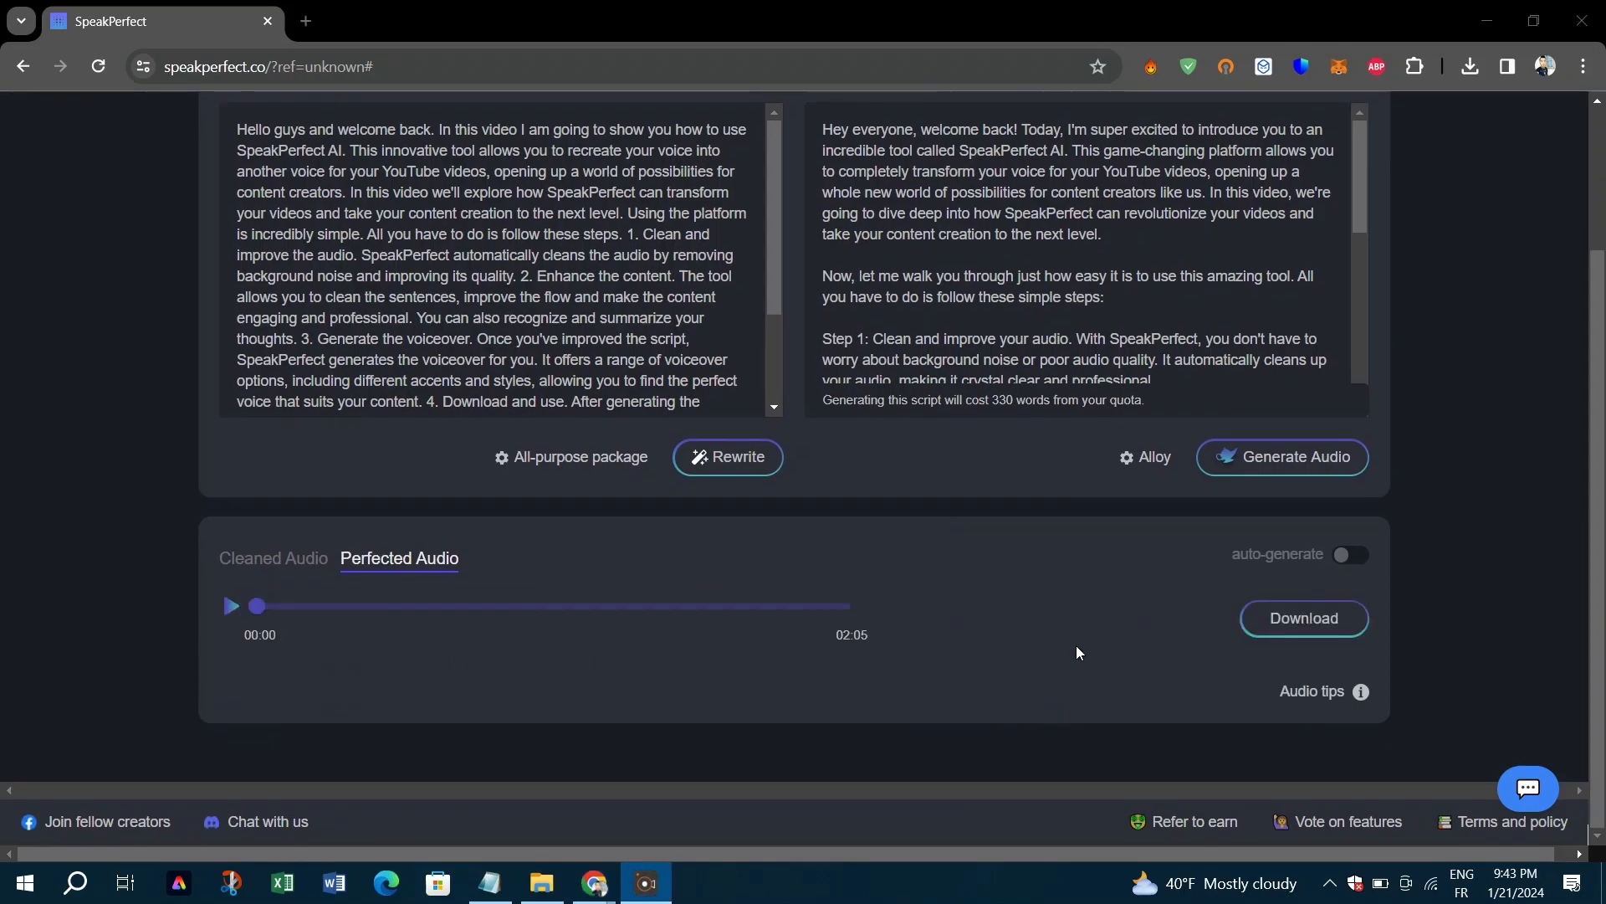
{"action": "mouse_move", "coordinate": [1302, 623]}
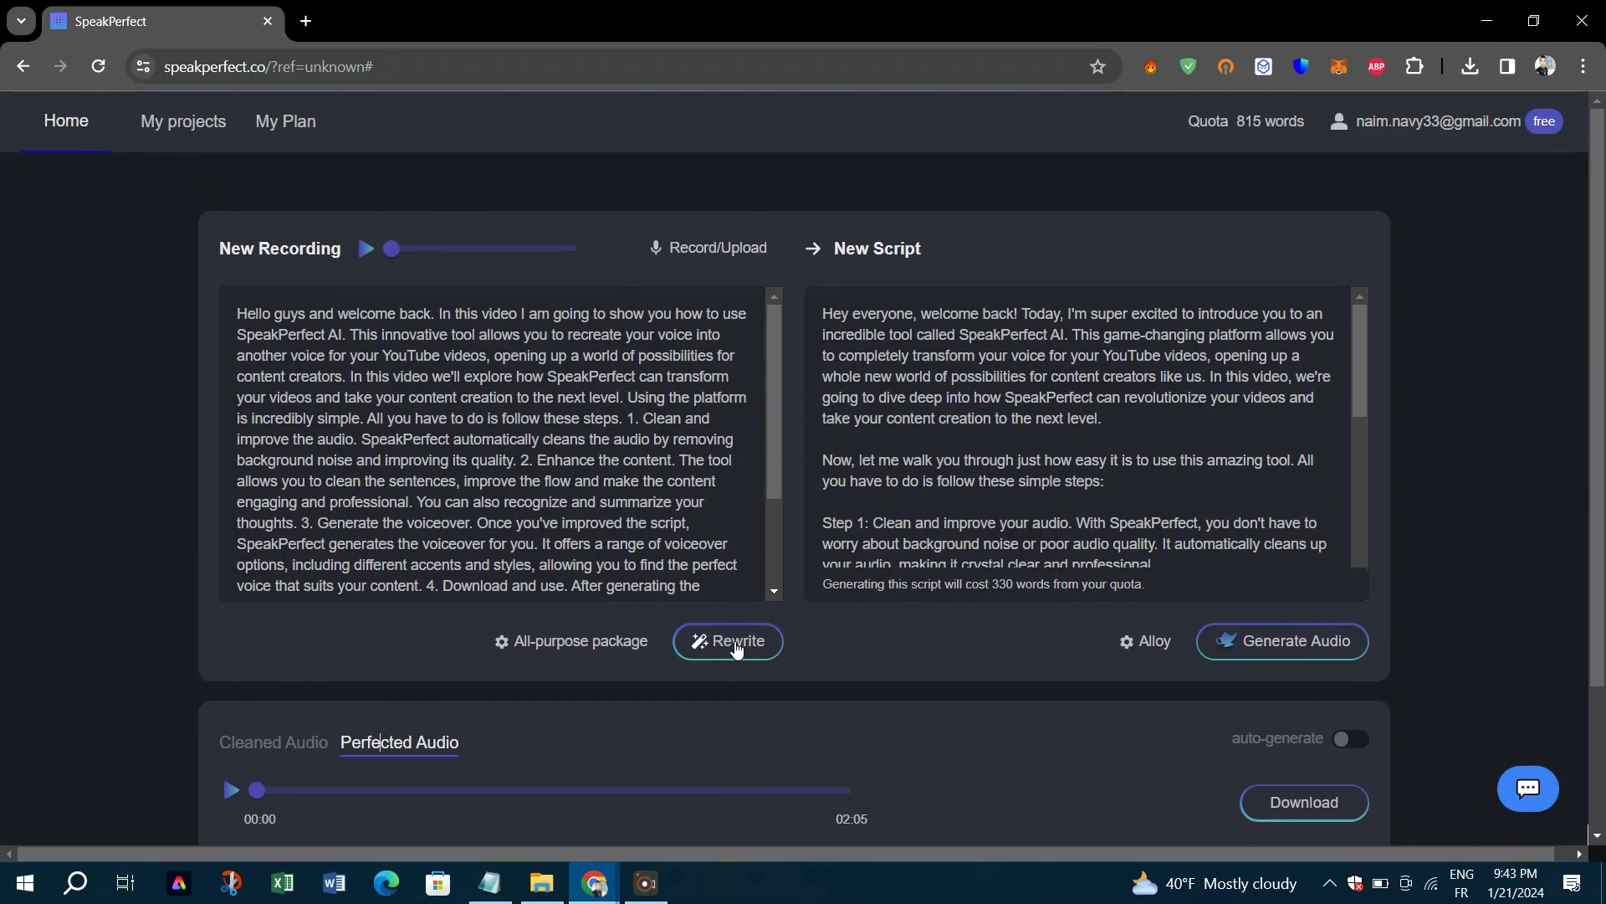
Step: Rewrite the transcript again, using 330 more quota words, and play the 2:05 voiceover
{"action": "left_click", "coordinate": [729, 641]}
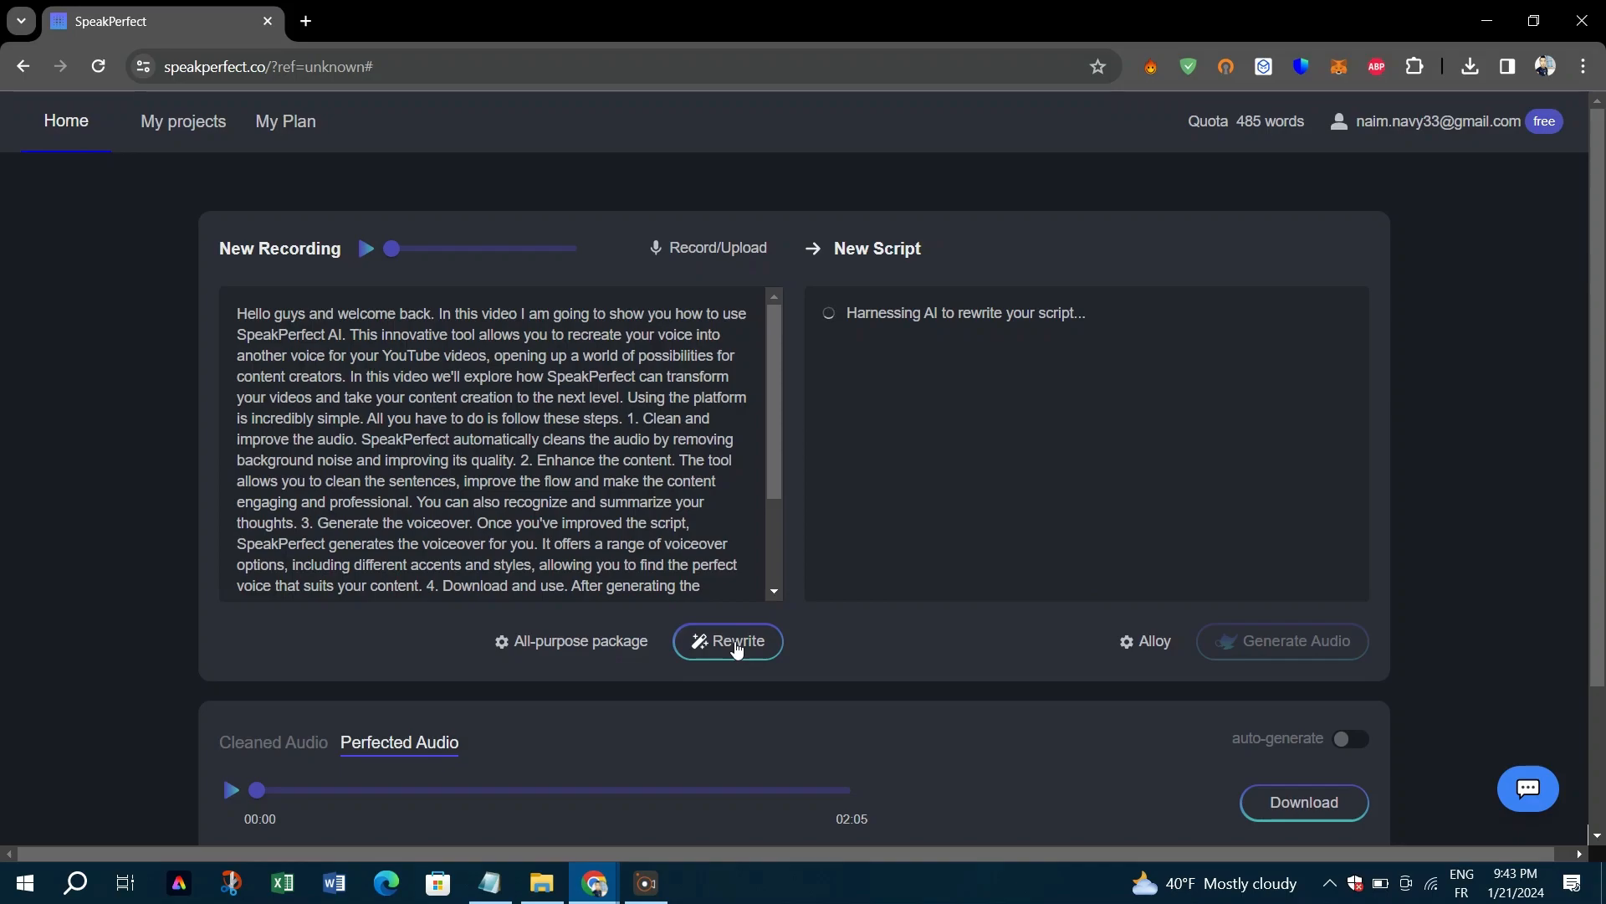
{"action": "left_click", "coordinate": [727, 640]}
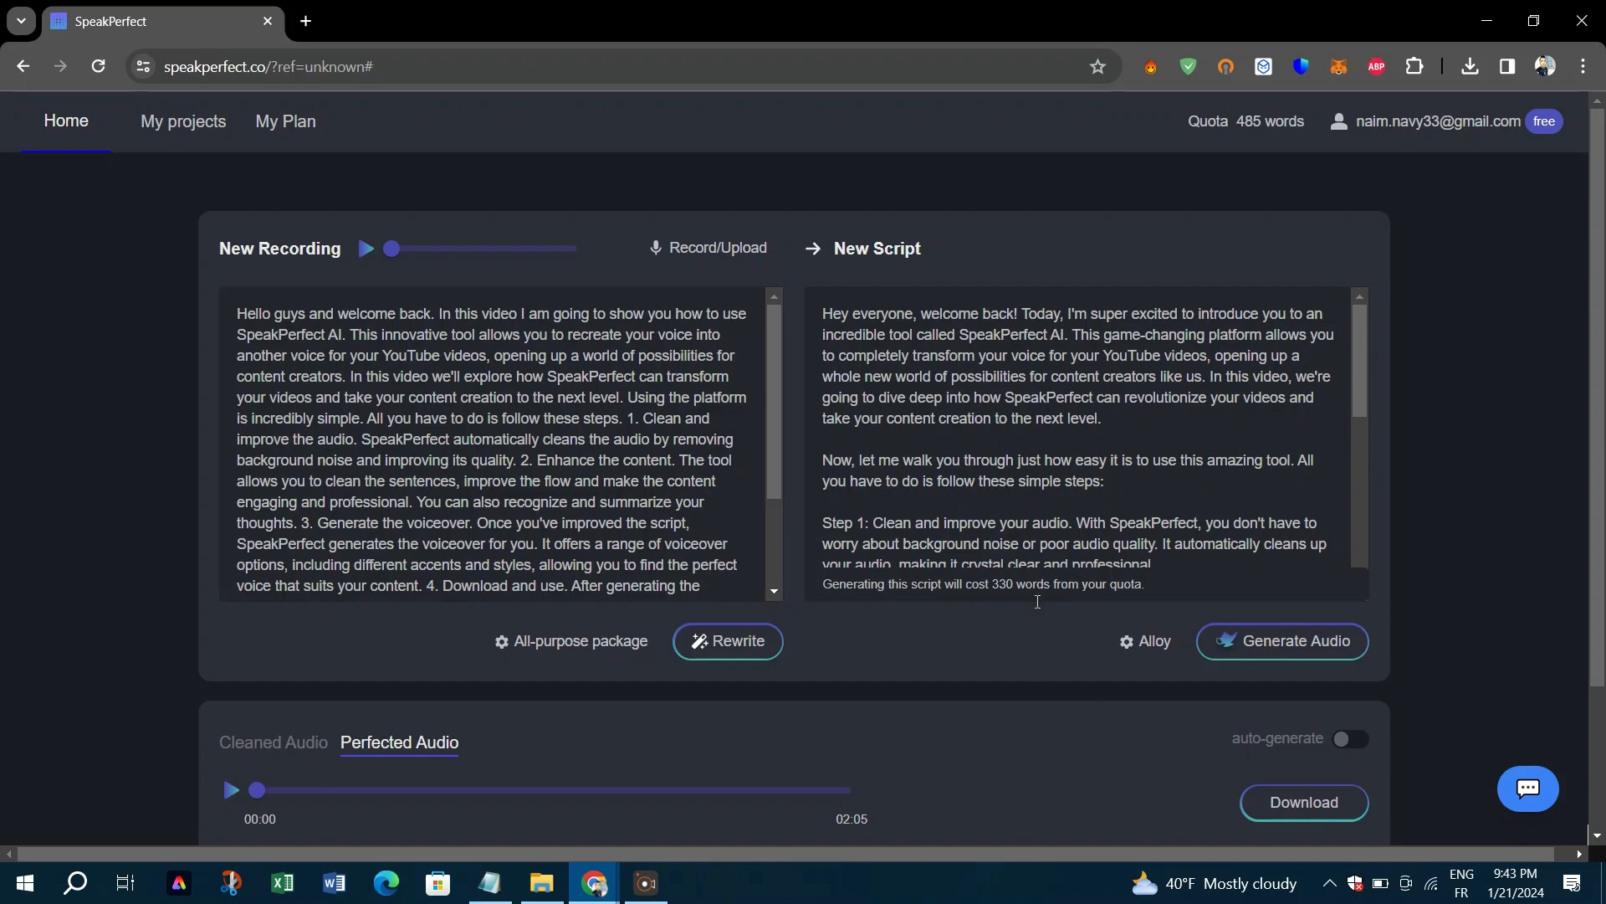
{"action": "scroll", "scroll_direction": "down", "scroll_amount": 3}
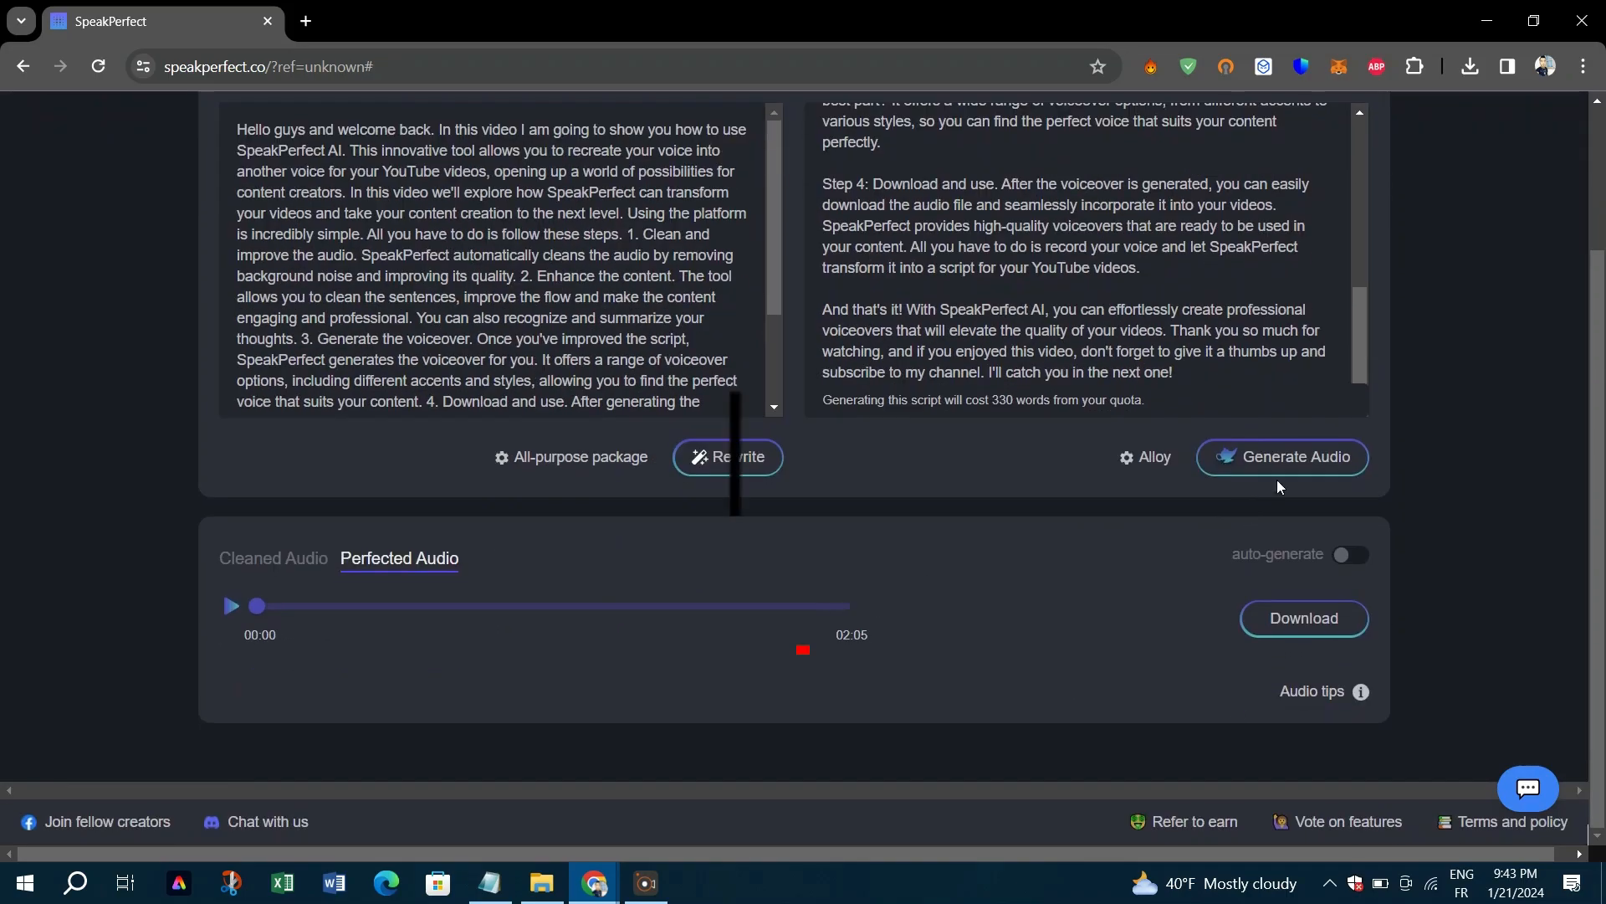
{"action": "left_click", "coordinate": [231, 606]}
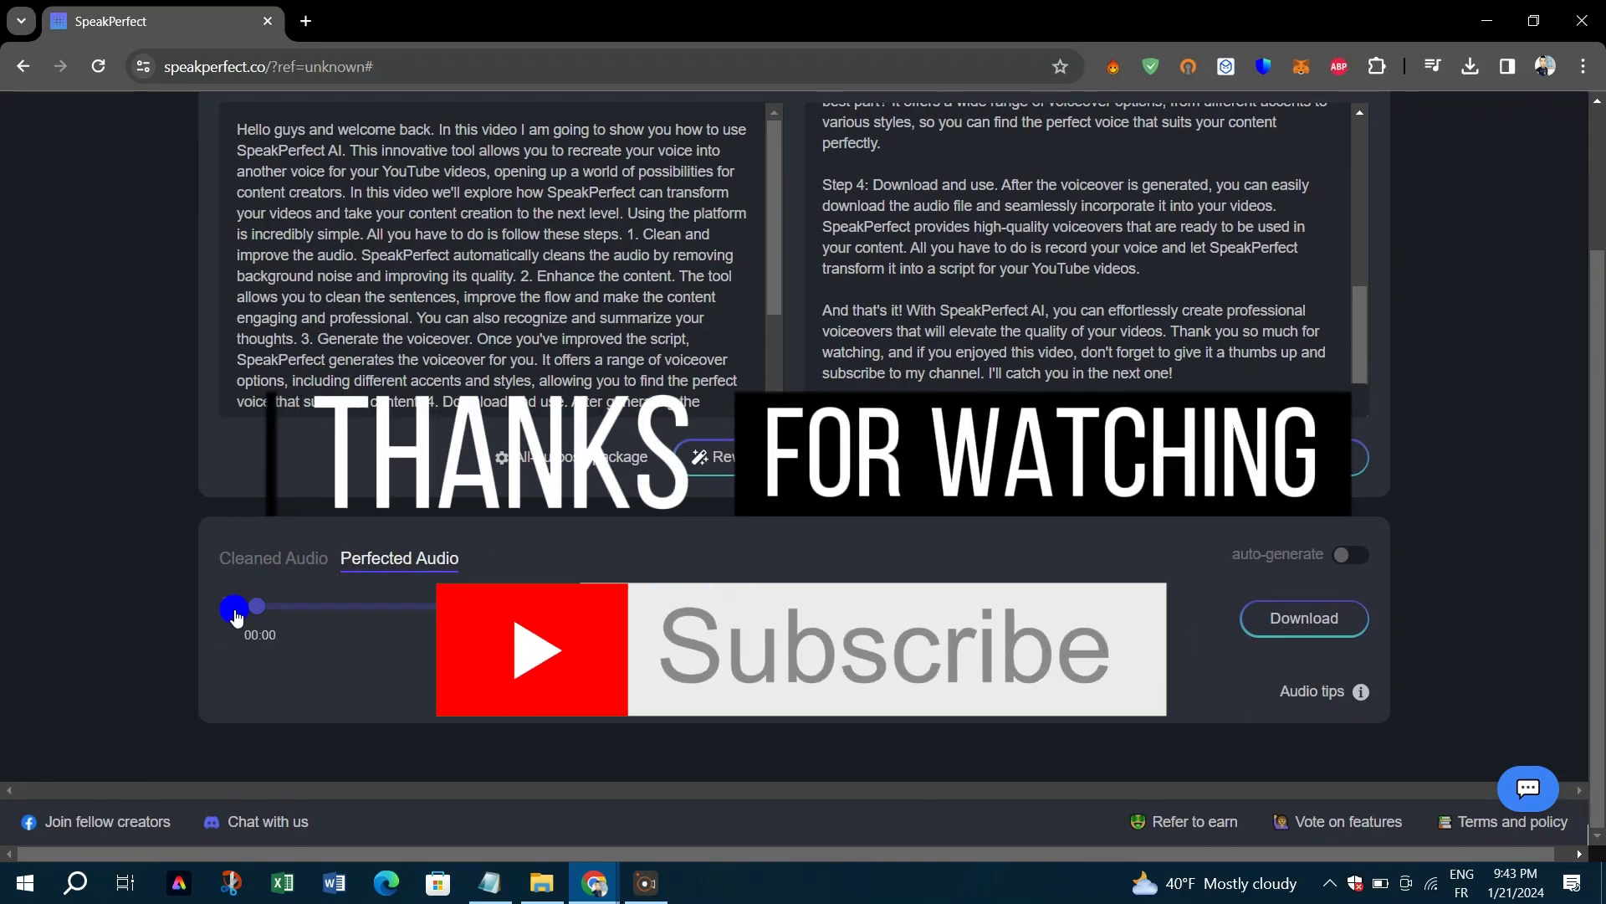
{"action": "left_click", "coordinate": [233, 607]}
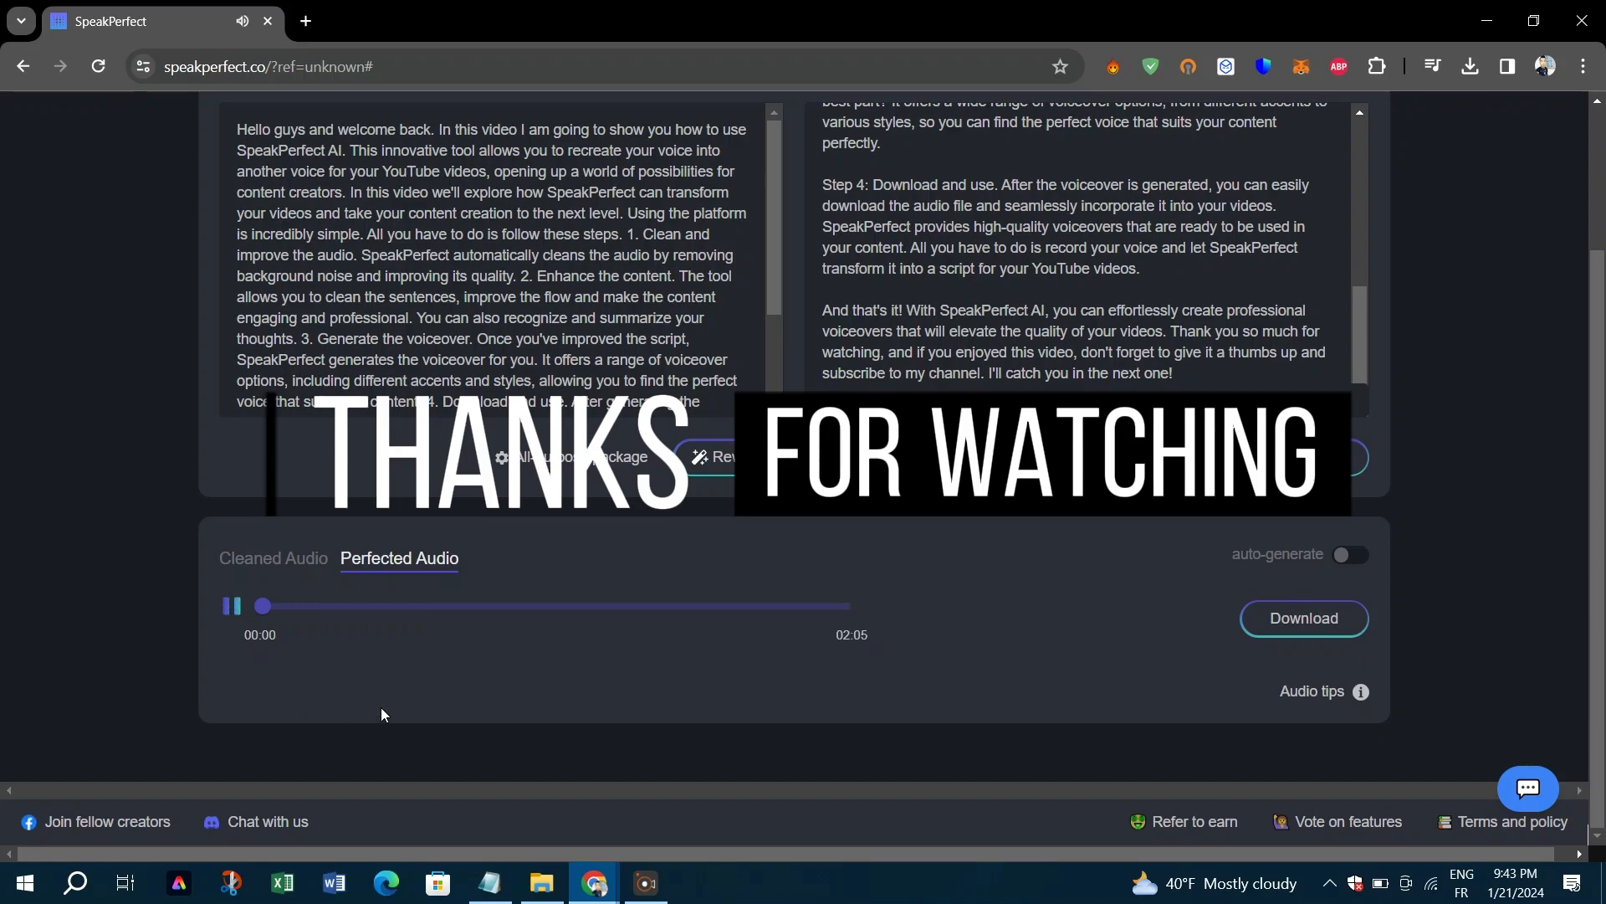